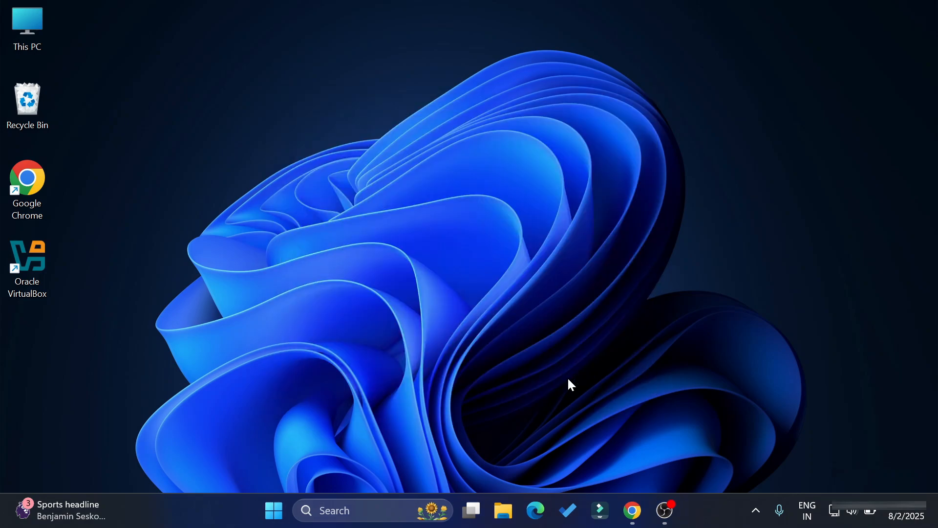
Launch the existing VirtualBox Manager from its desktop shortcut
double_click(27, 256)
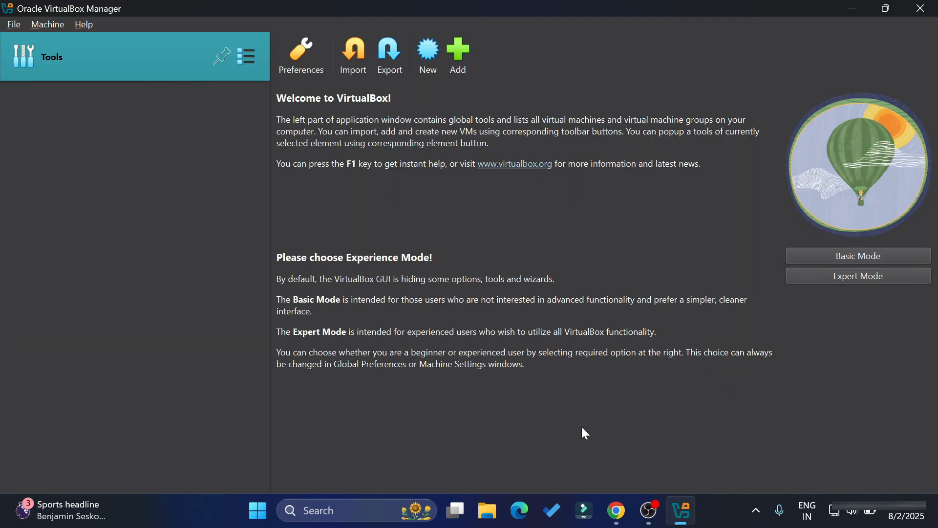
mouse_move(718, 389)
type("virtua")
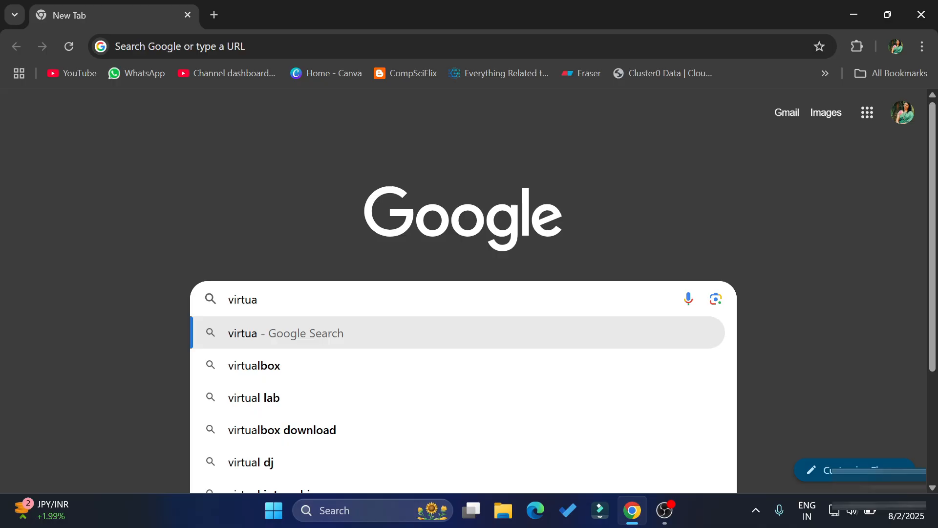
Search Google for virtualbox and go to the official Oracle VirtualBox site
left_click(253, 365)
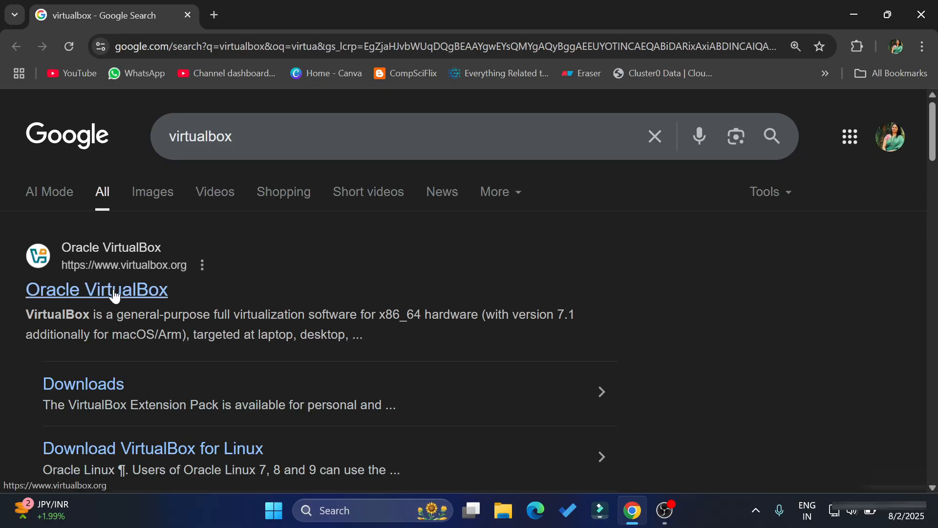
left_click(96, 289)
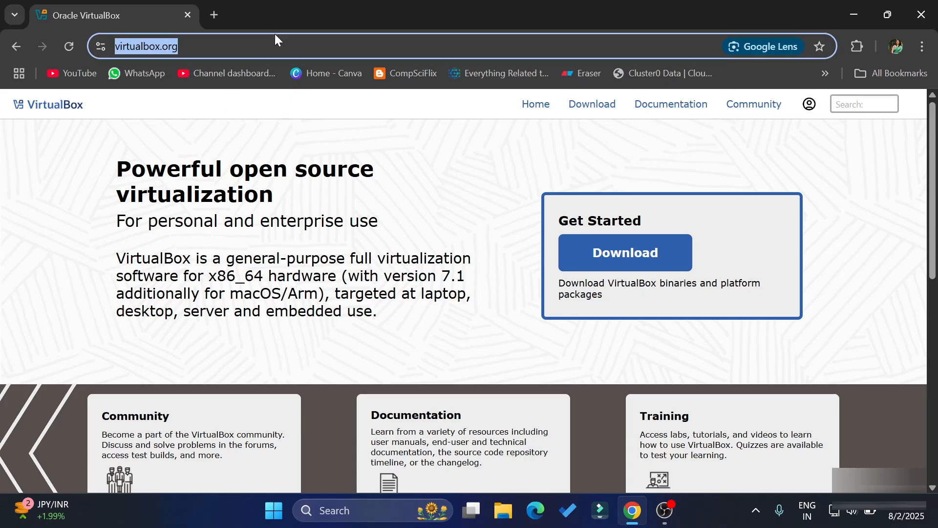
mouse_move(542, 207)
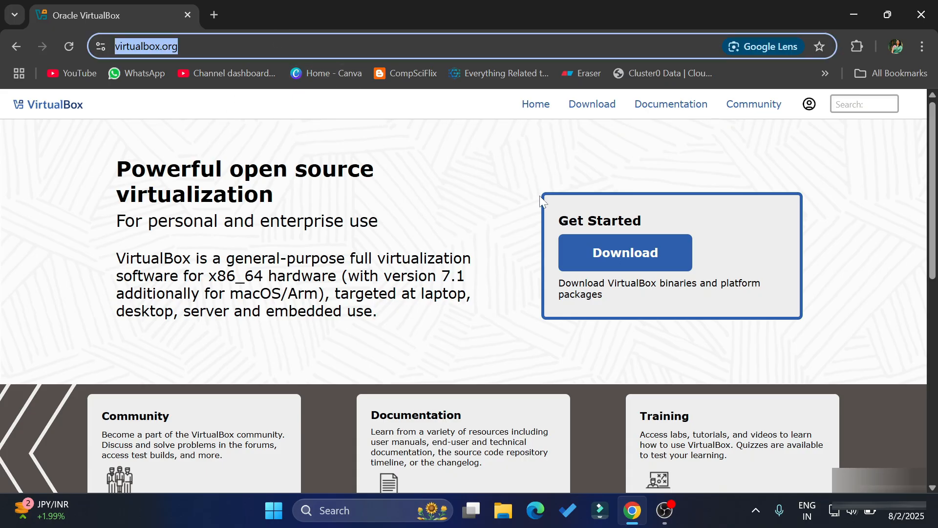
mouse_move(567, 256)
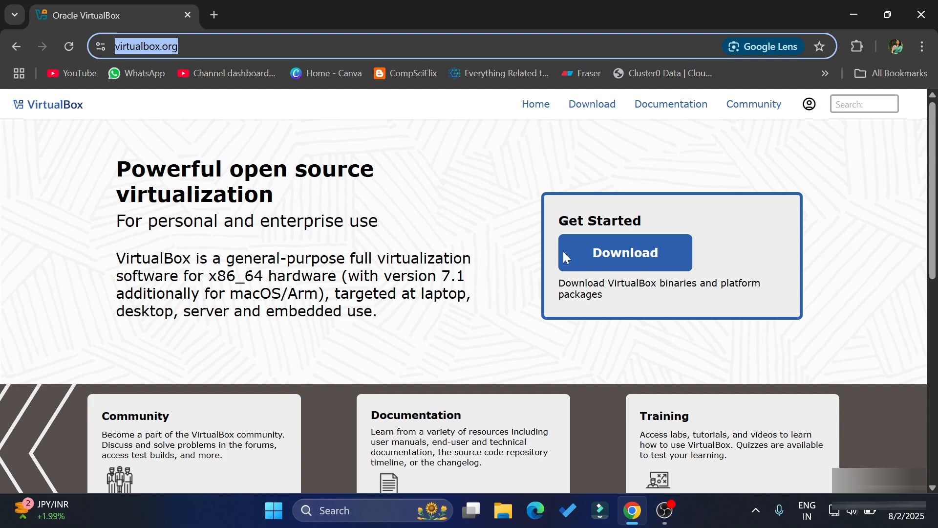
mouse_move(664, 262)
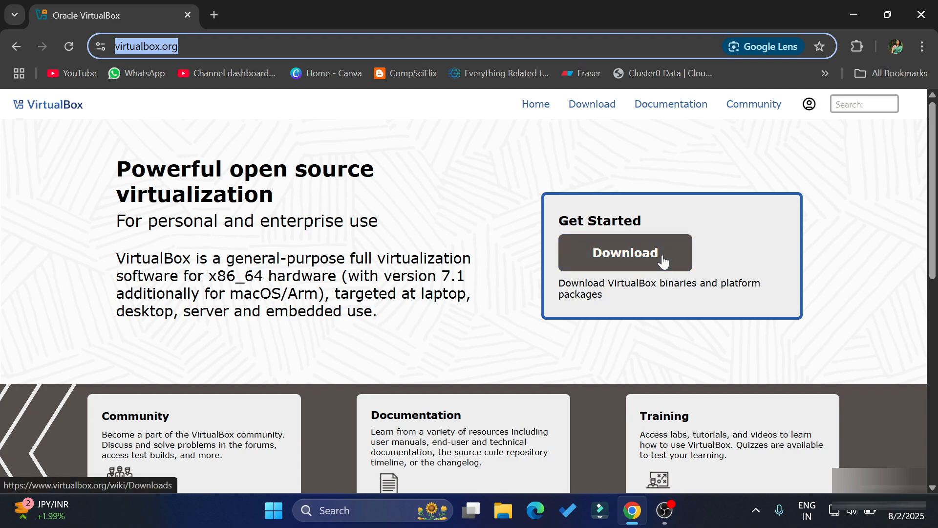
Download the Windows hosts installer from the Downloads page and launch it from Chrome
left_click(625, 252)
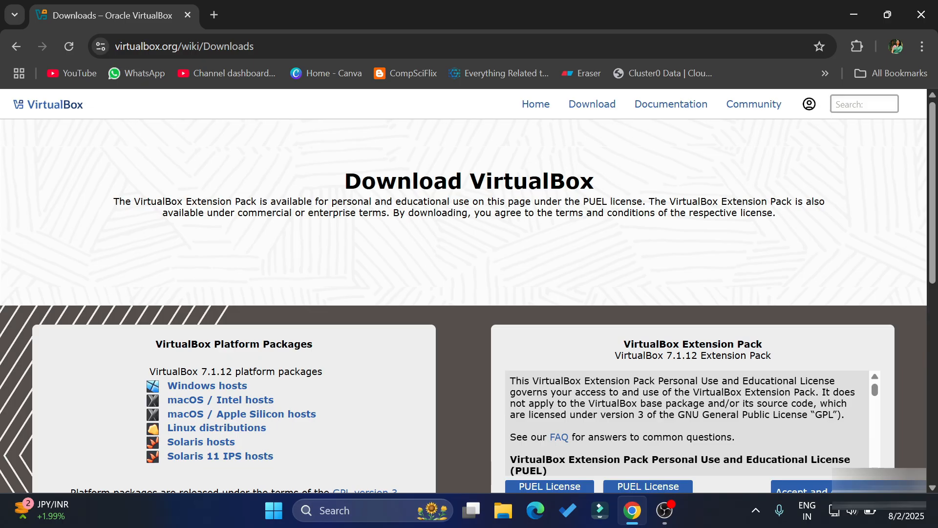
scroll("down", 3)
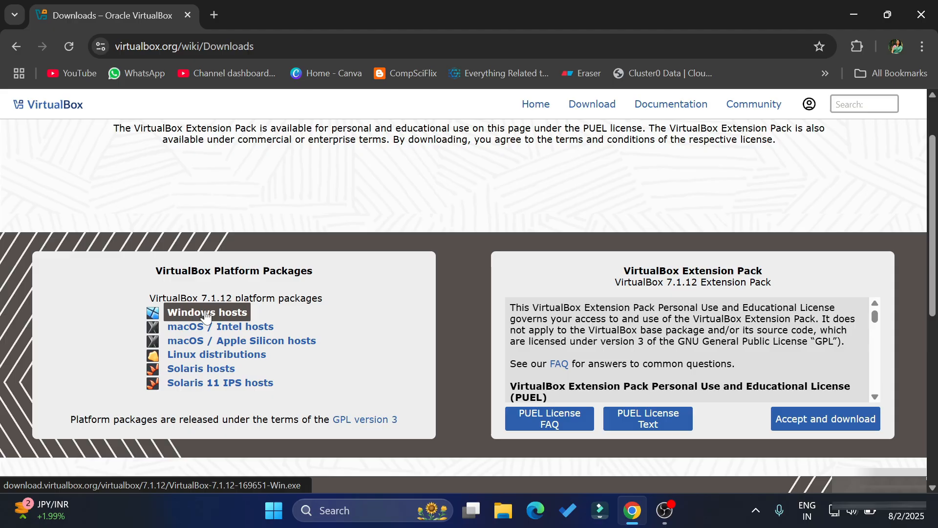
mouse_move(263, 316)
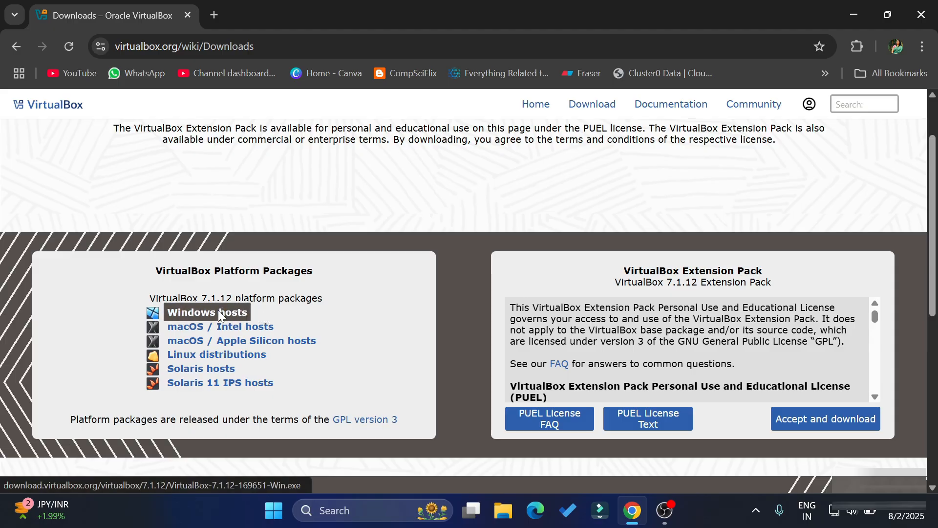
left_click(207, 312)
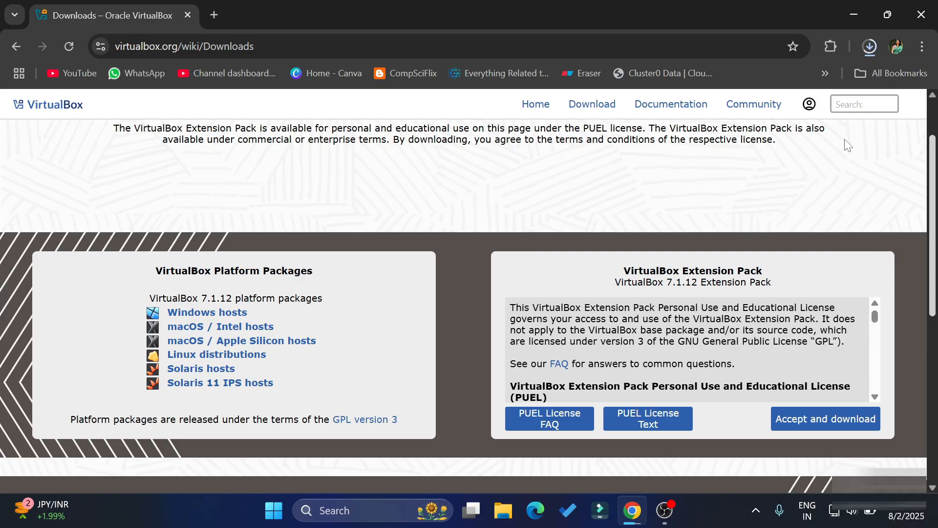
left_click(870, 46)
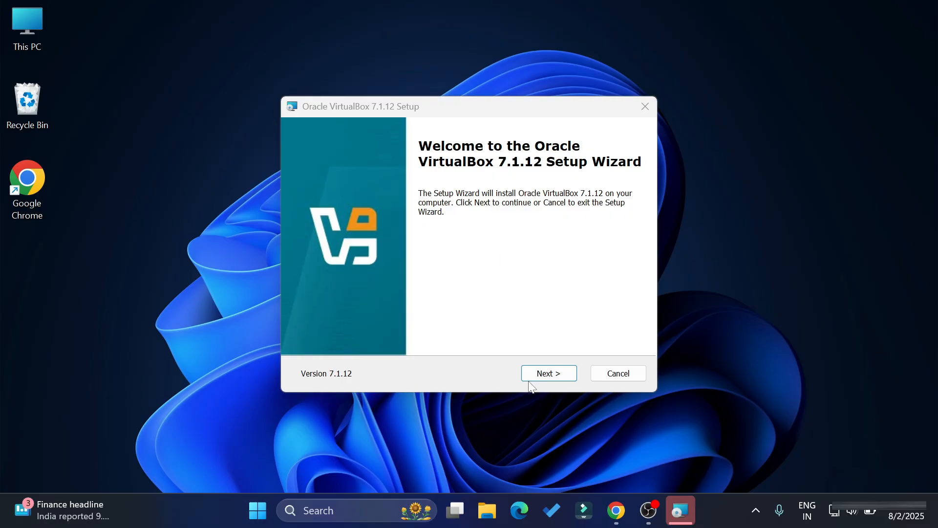
Accept the license agreement terms and continue to the Custom Setup features page
left_click(549, 373)
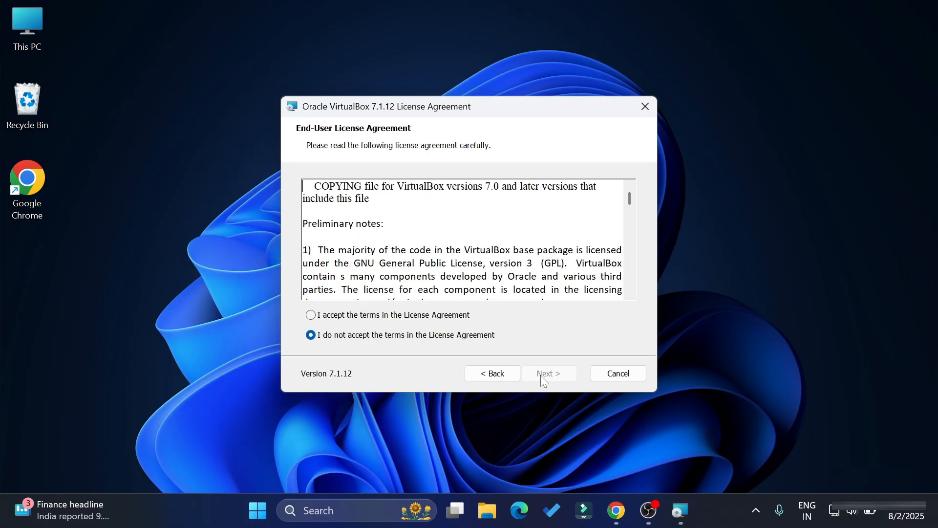
left_click(311, 315)
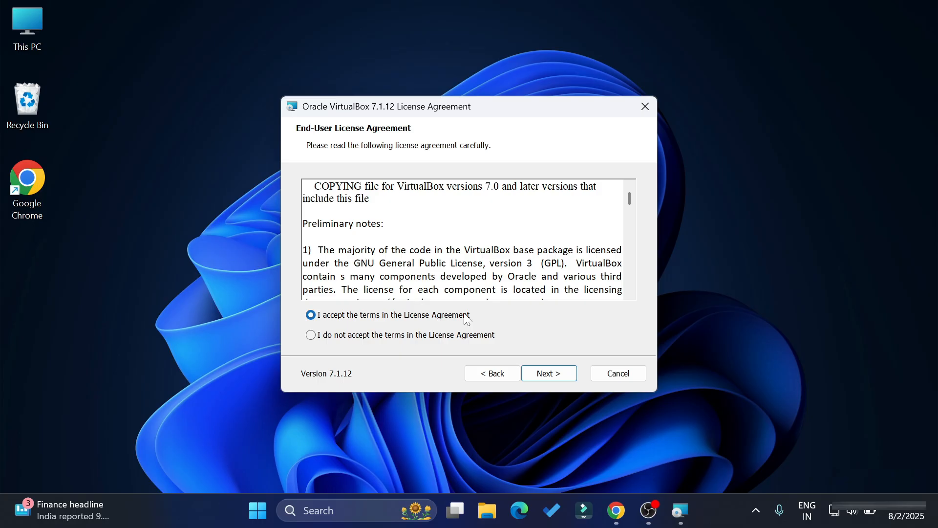
left_click(549, 374)
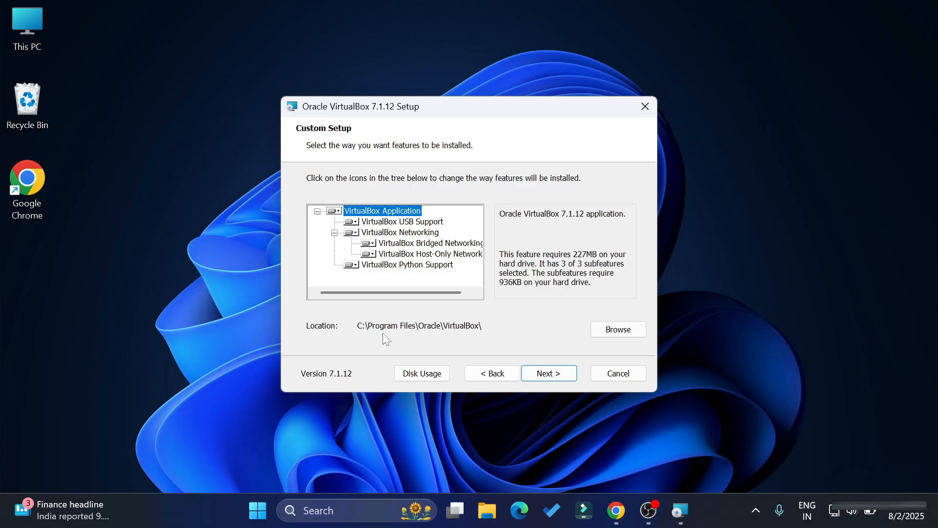
mouse_move(570, 362)
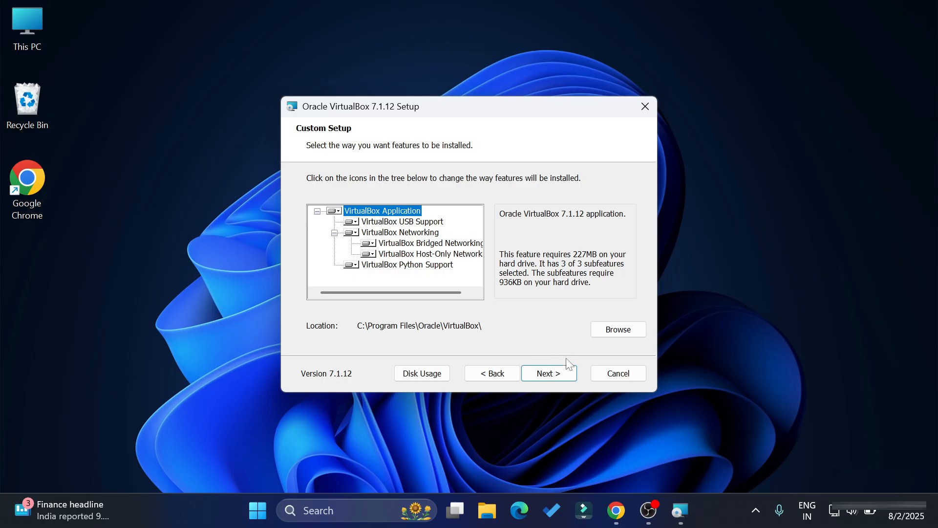
Keep the default features and proceed past the network interfaces reset warning
left_click(549, 373)
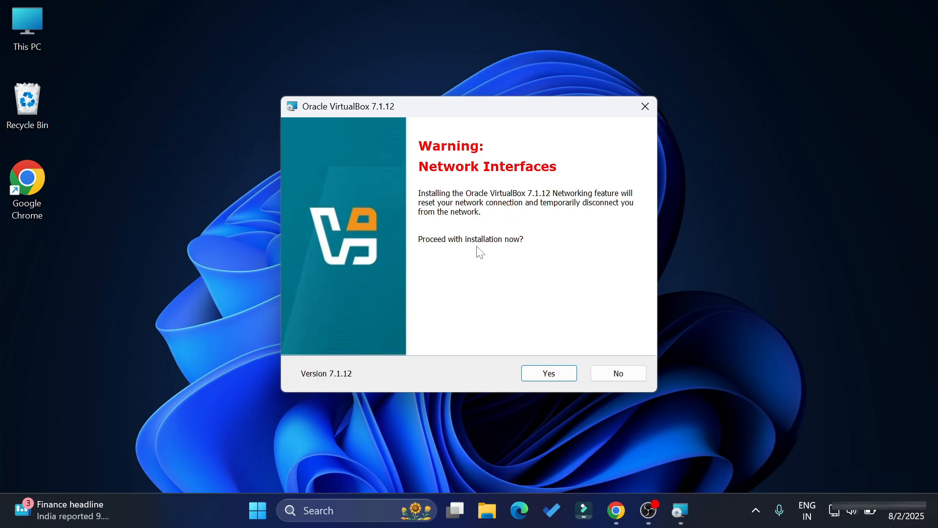
mouse_move(613, 262)
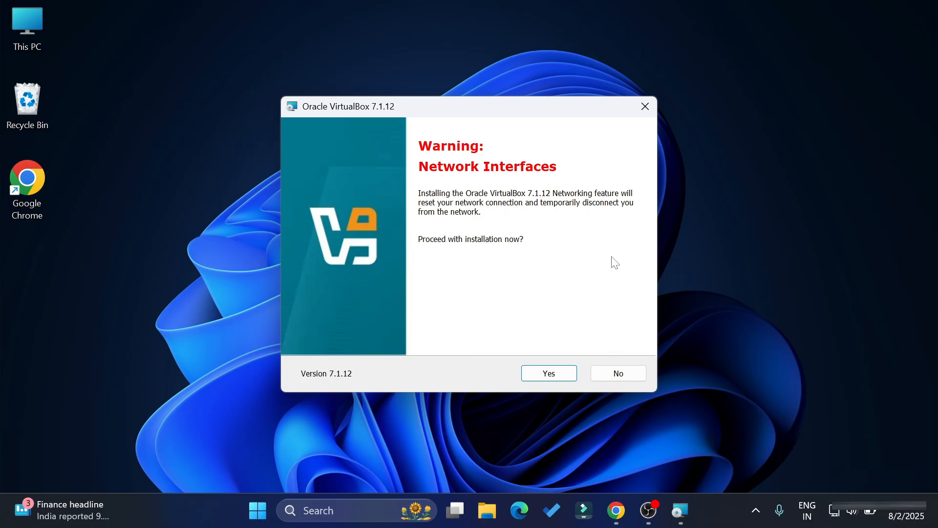
mouse_move(544, 242)
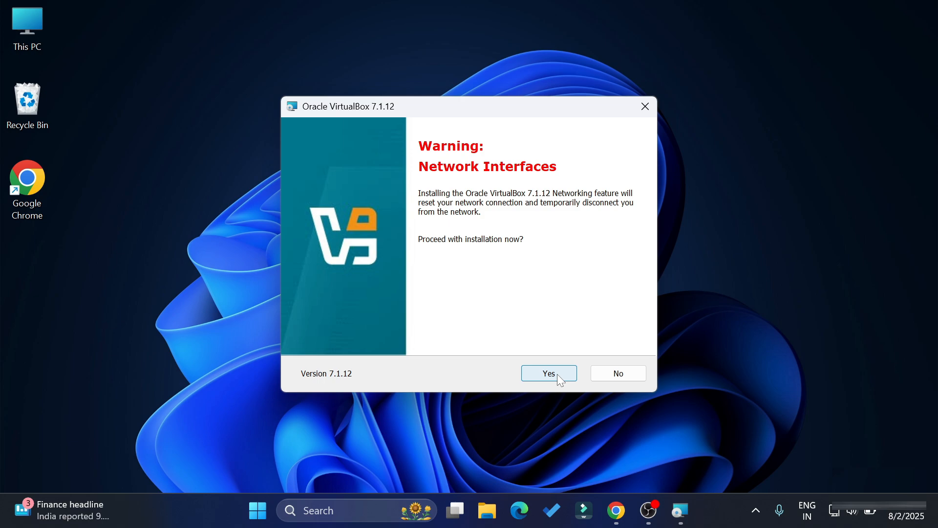
left_click(549, 373)
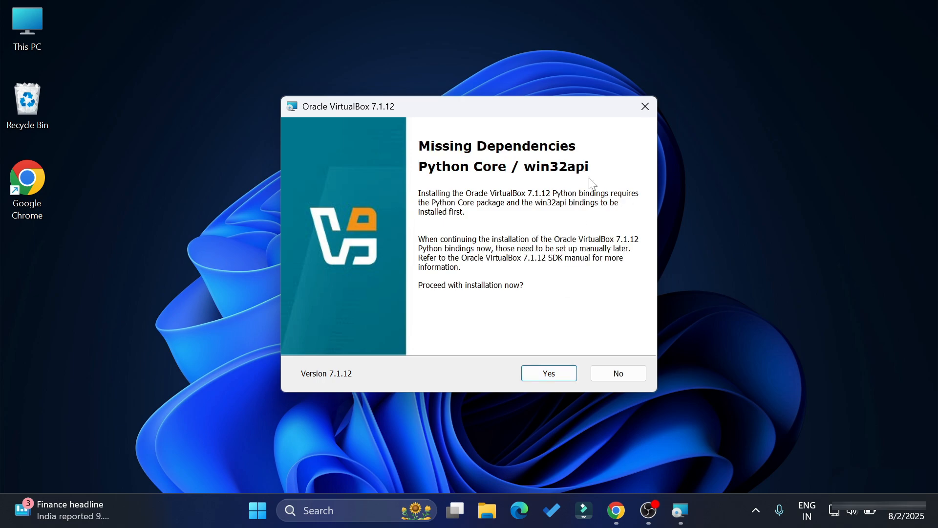
mouse_move(536, 206)
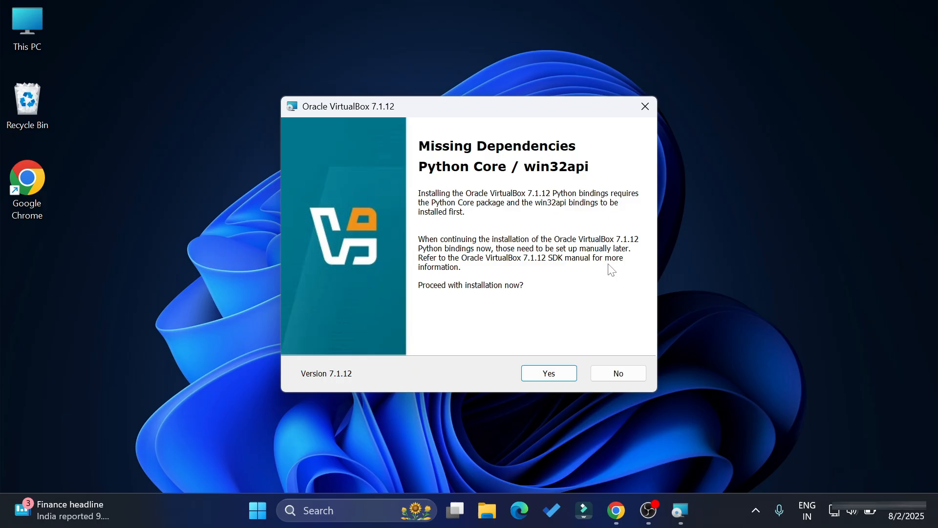
mouse_move(548, 281)
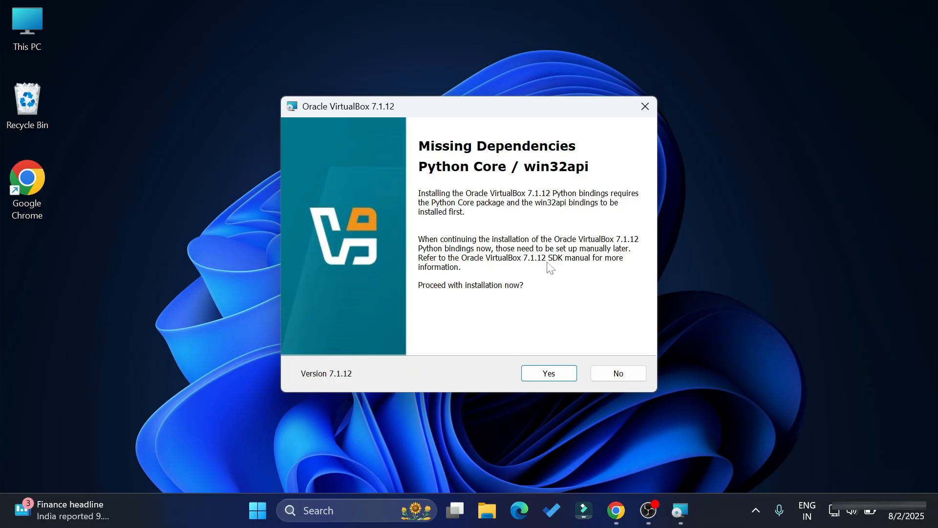
mouse_move(628, 245)
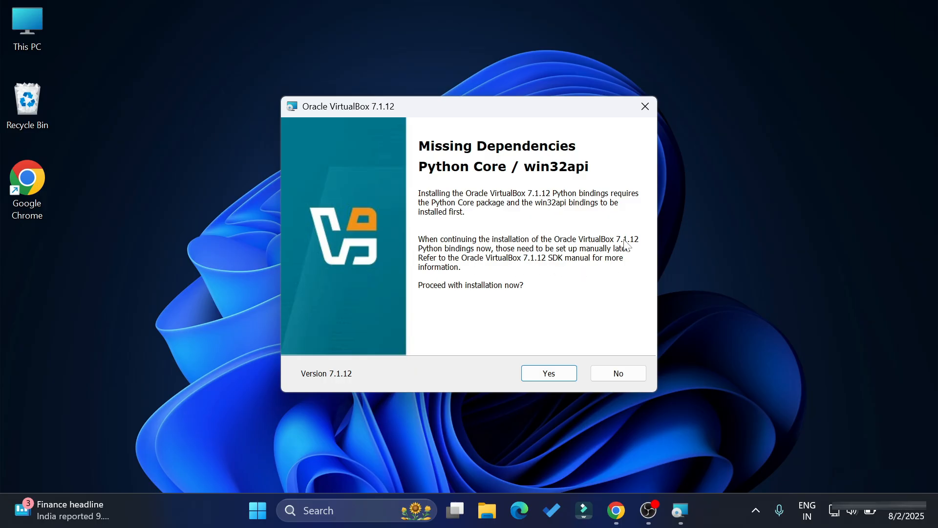
mouse_move(620, 244)
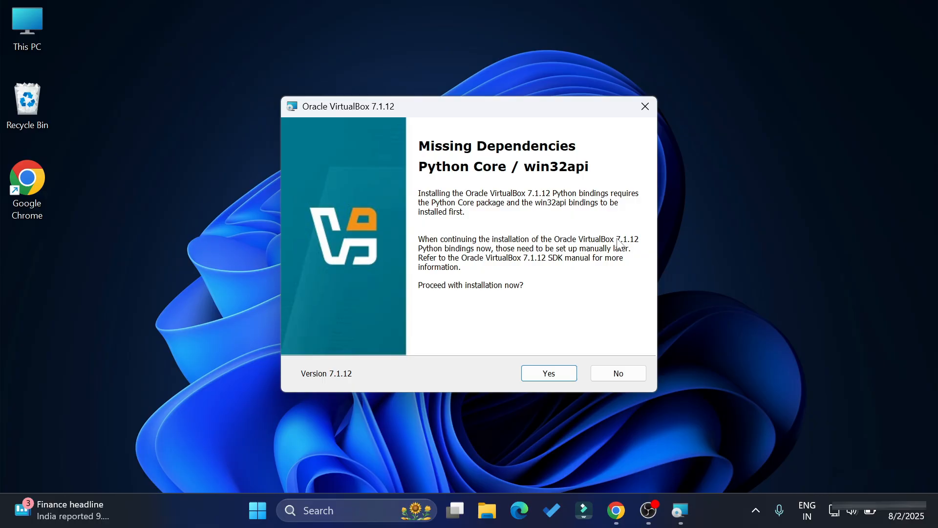
mouse_move(547, 349)
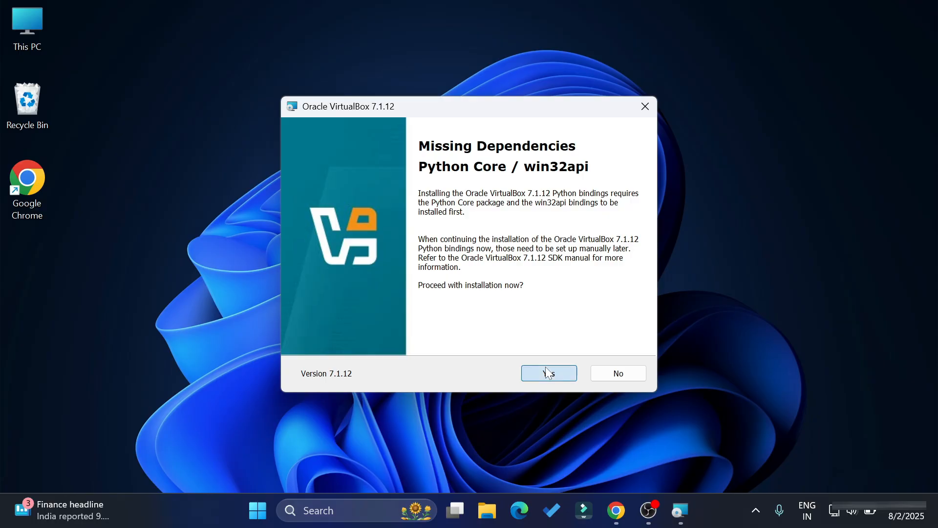
Proceed despite missing Python dependencies, keep all shortcut options, install VirtualBox and finish the wizard
left_click(549, 373)
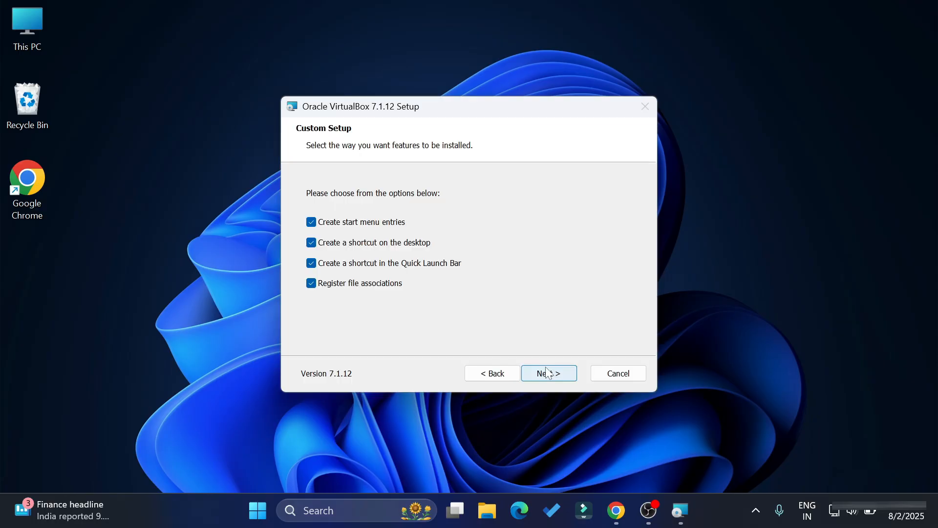
mouse_move(555, 312)
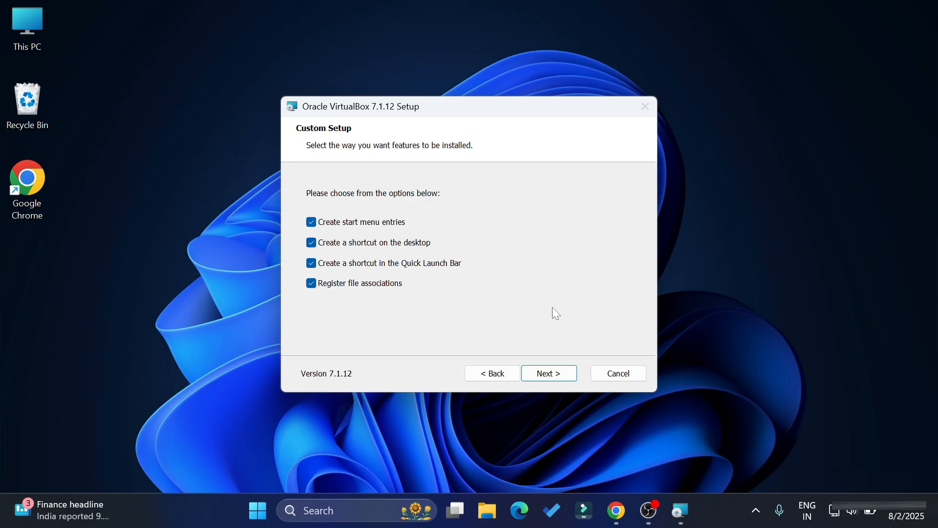
mouse_move(523, 346)
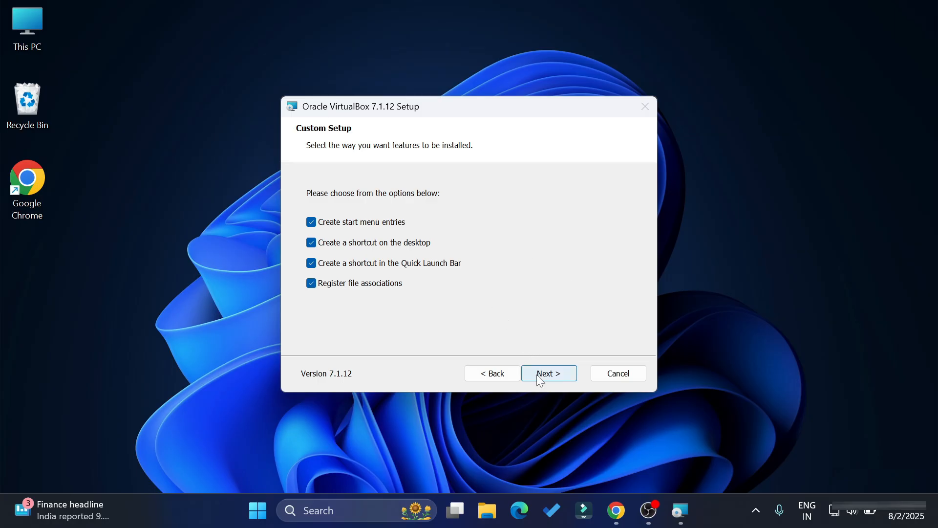
left_click(549, 373)
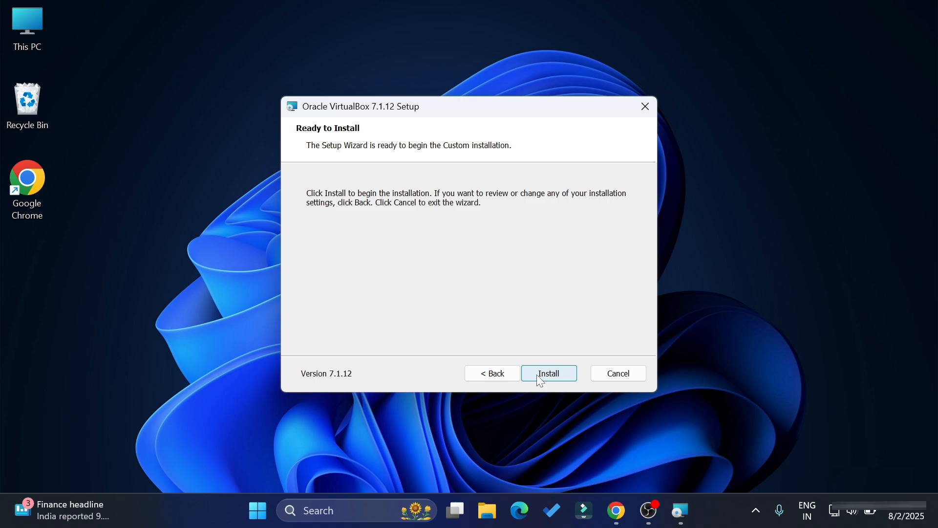
left_click(549, 373)
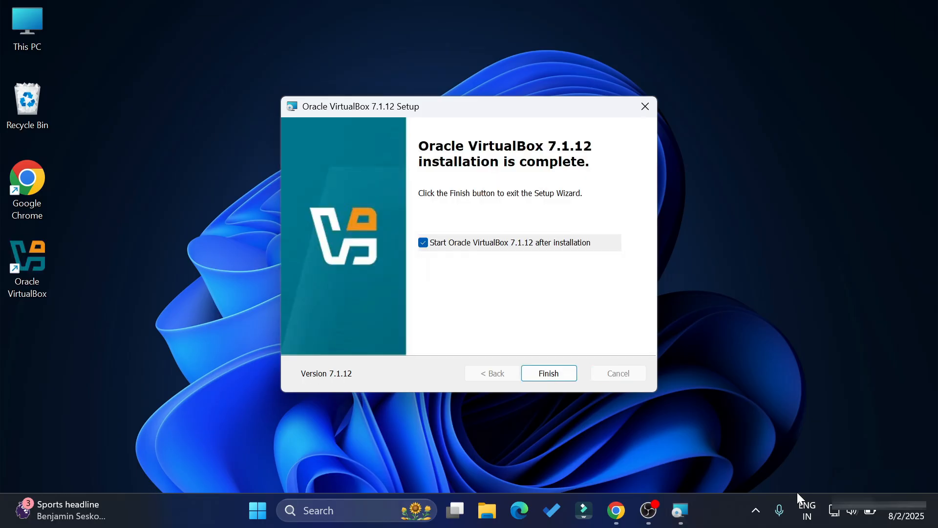
mouse_move(699, 97)
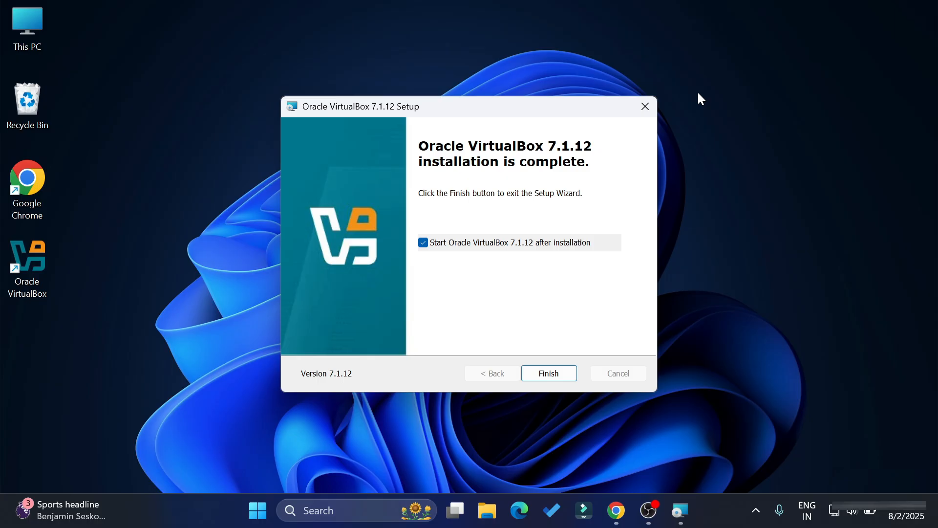
mouse_move(508, 195)
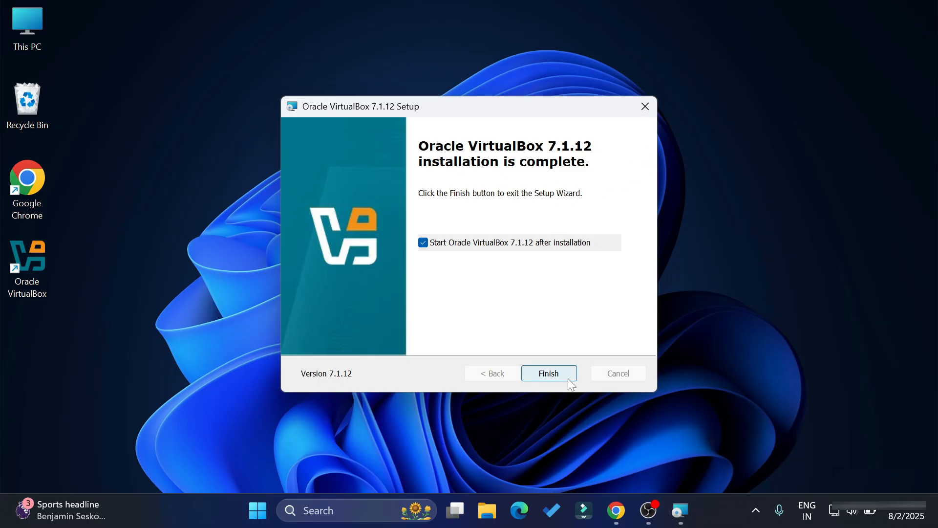
left_click(549, 373)
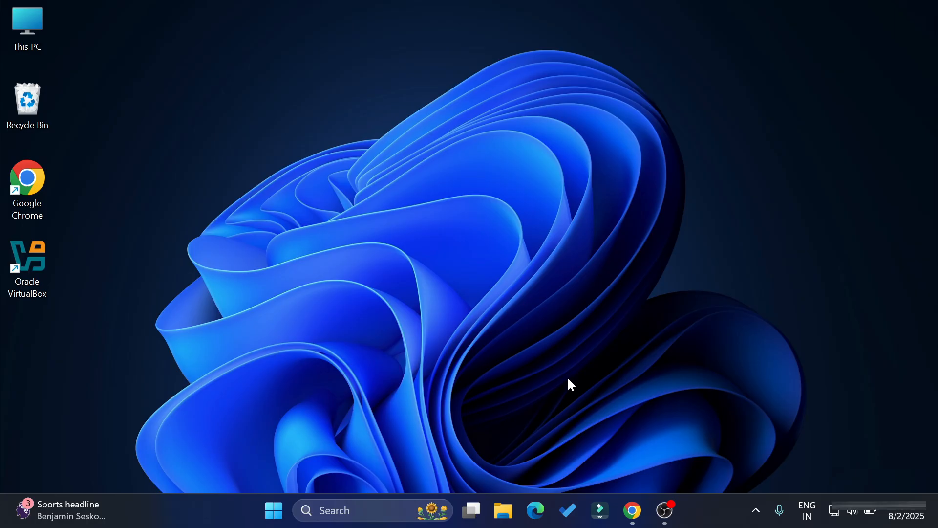
Launch the newly installed VirtualBox Manager and maximize it to fill the screen
double_click(27, 256)
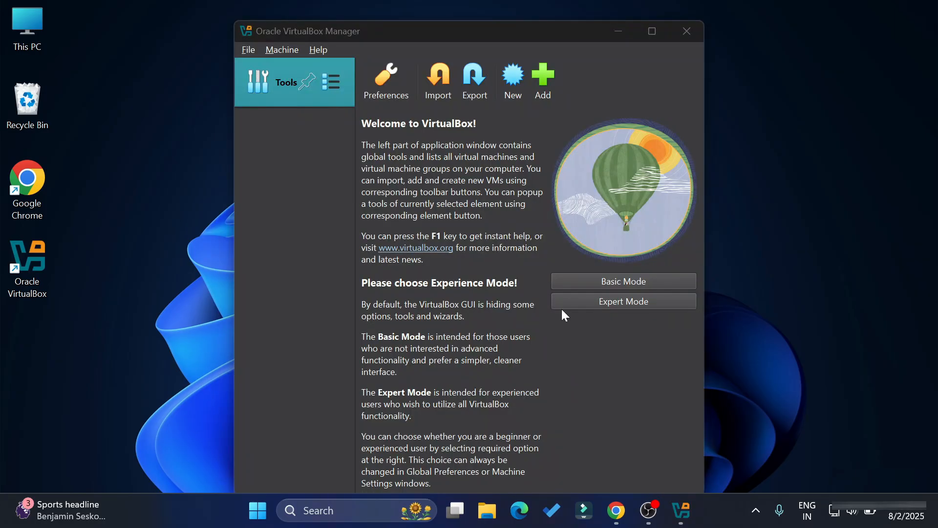
left_click(650, 31)
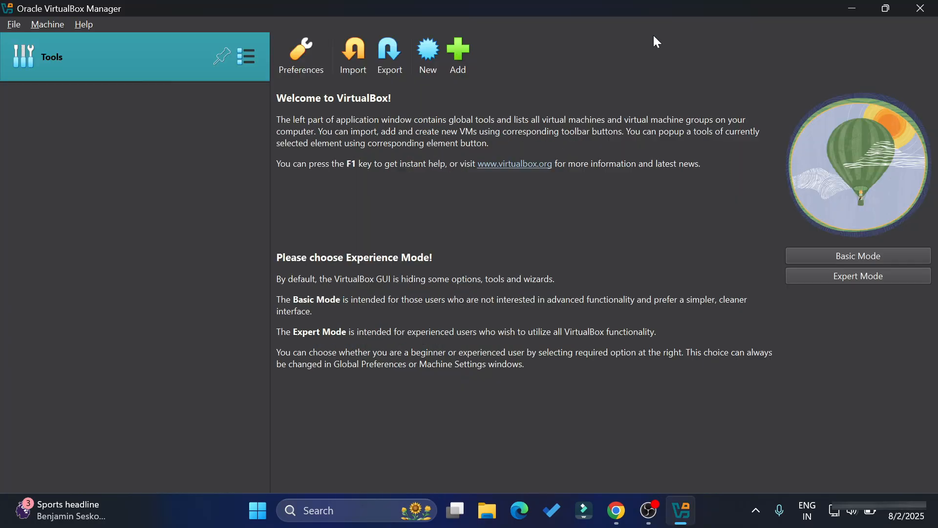
mouse_move(584, 433)
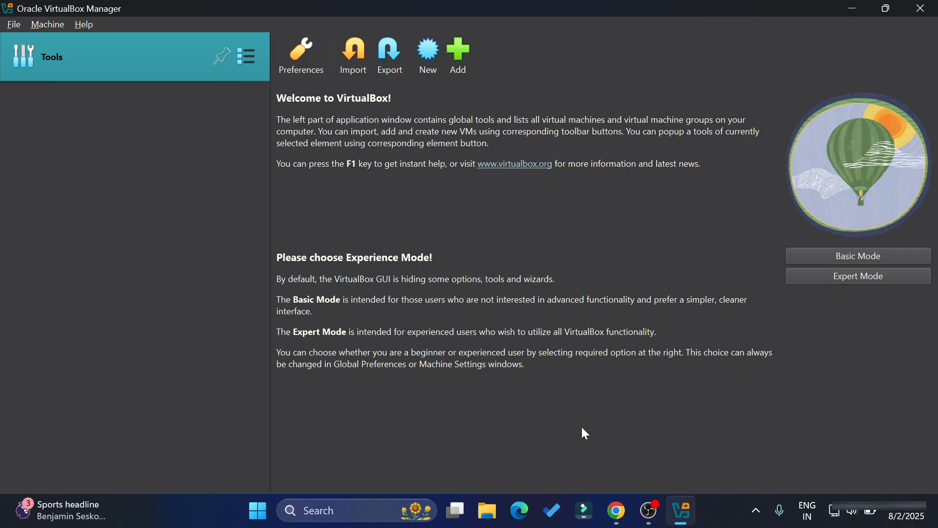
mouse_move(455, 153)
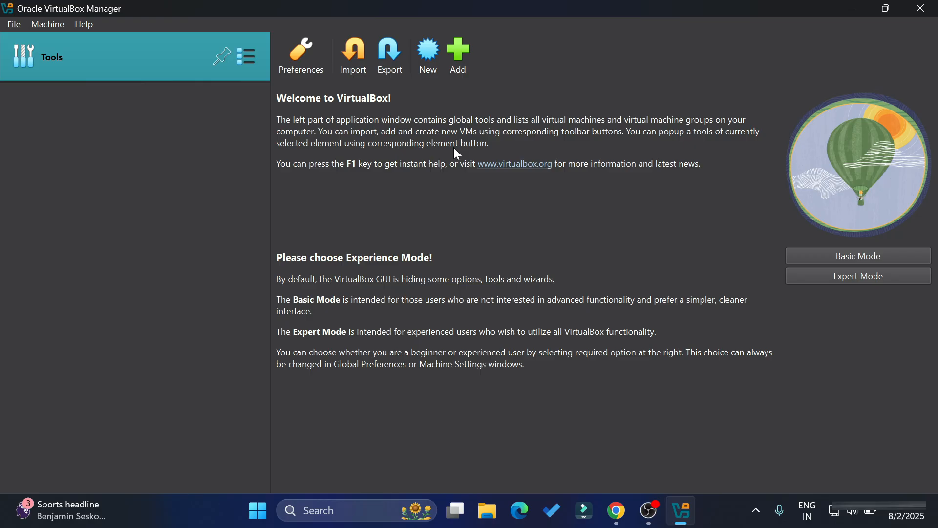
left_click(428, 49)
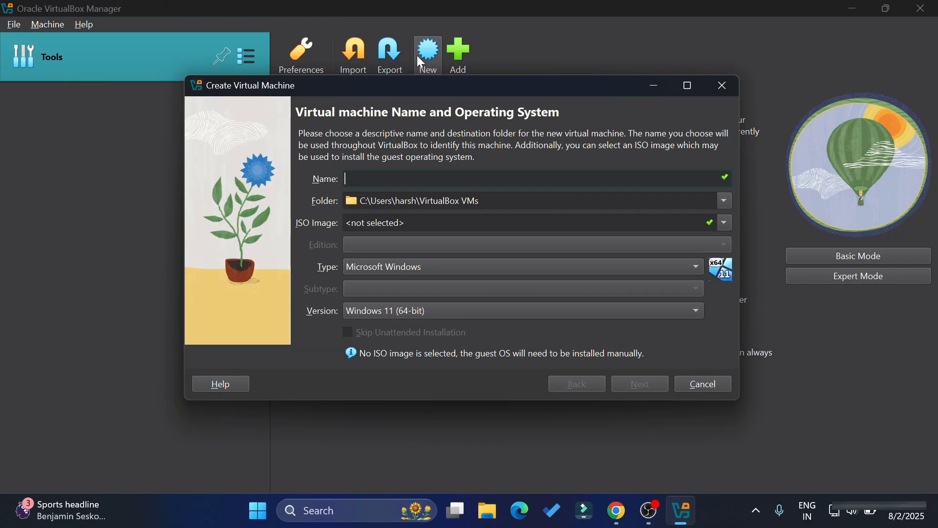
mouse_move(718, 389)
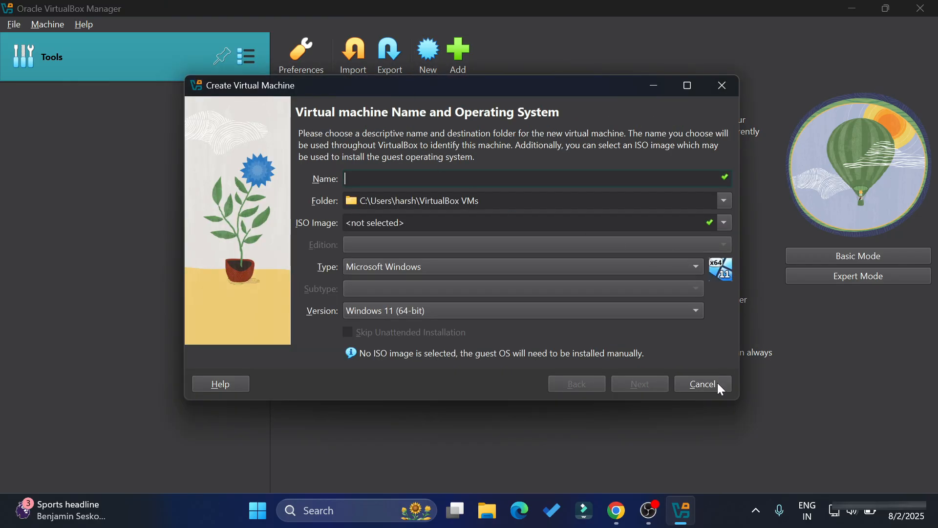
mouse_move(718, 389)
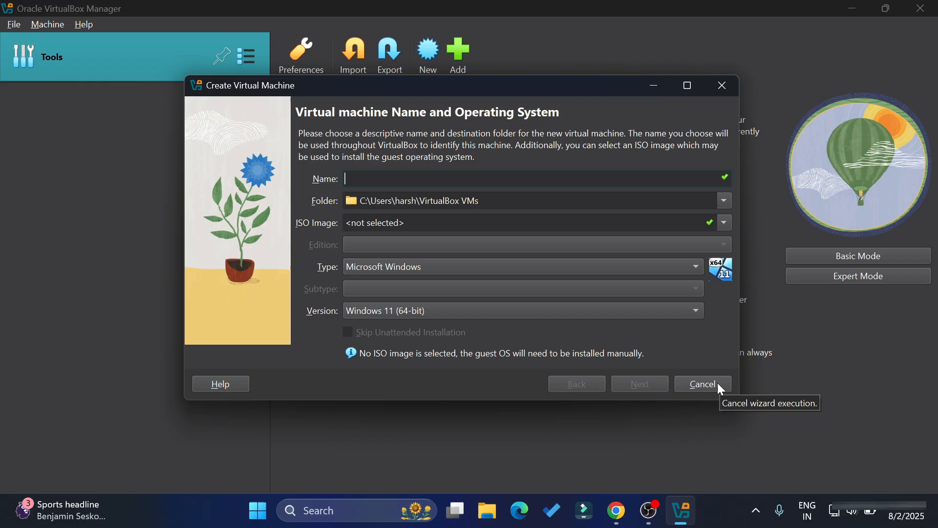
left_click(701, 383)
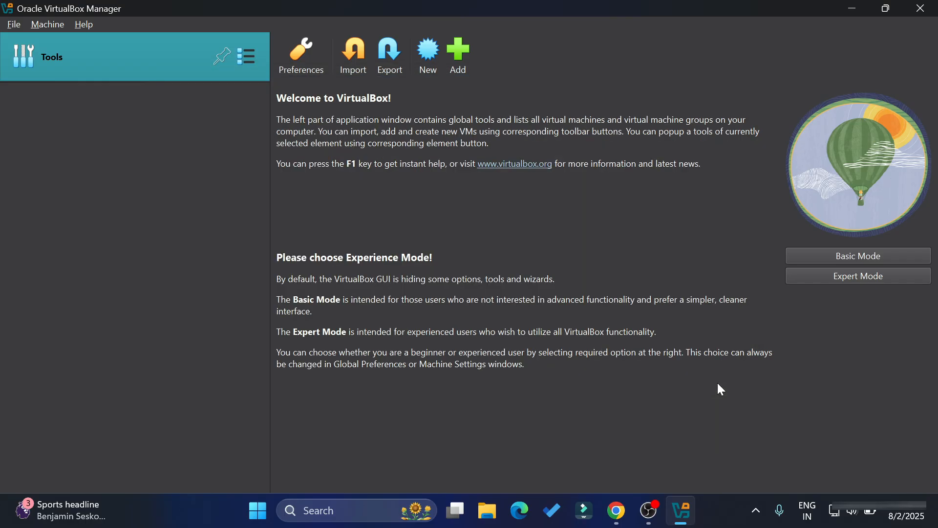